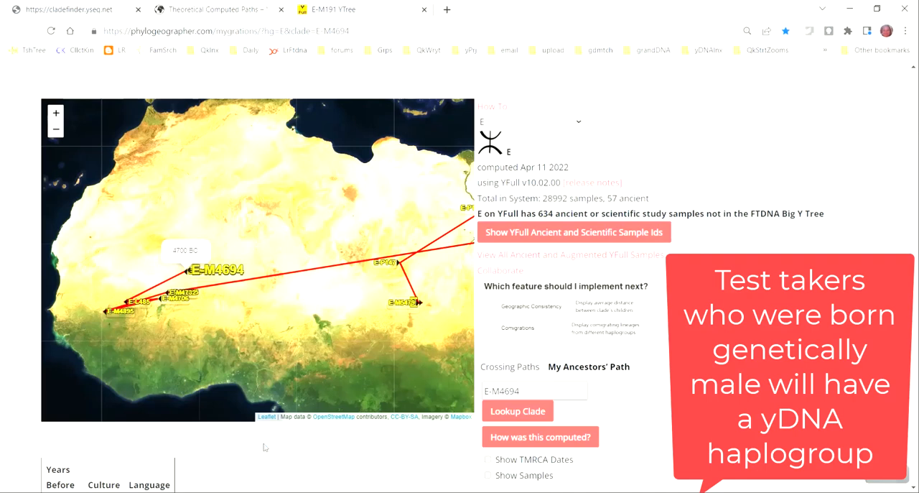
pyautogui.moveTo(294, 388)
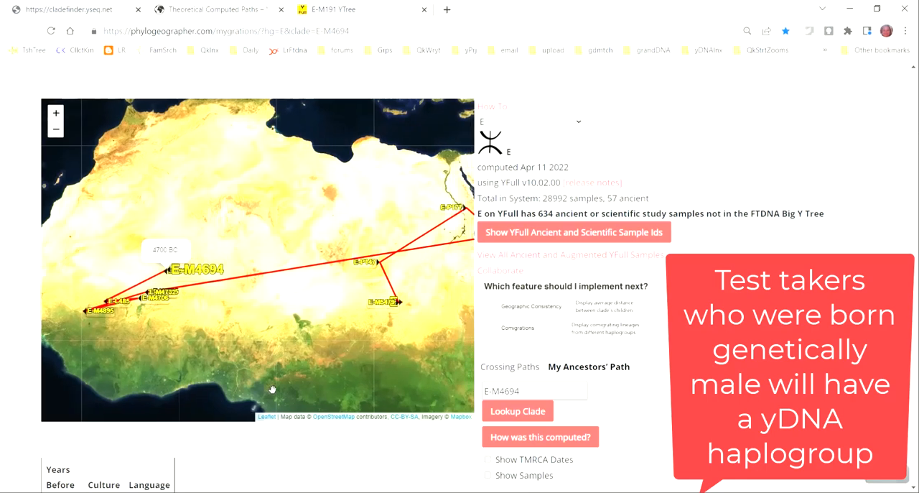
pyautogui.moveTo(253, 456)
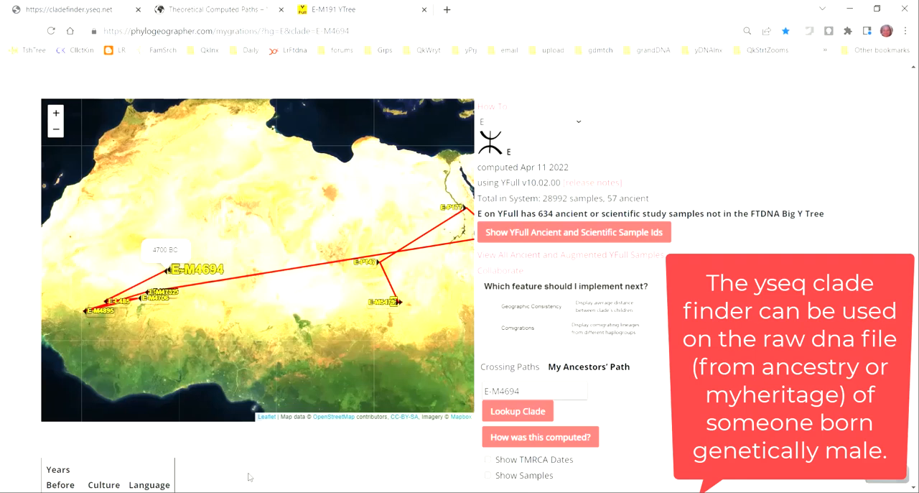
pyautogui.moveTo(289, 406)
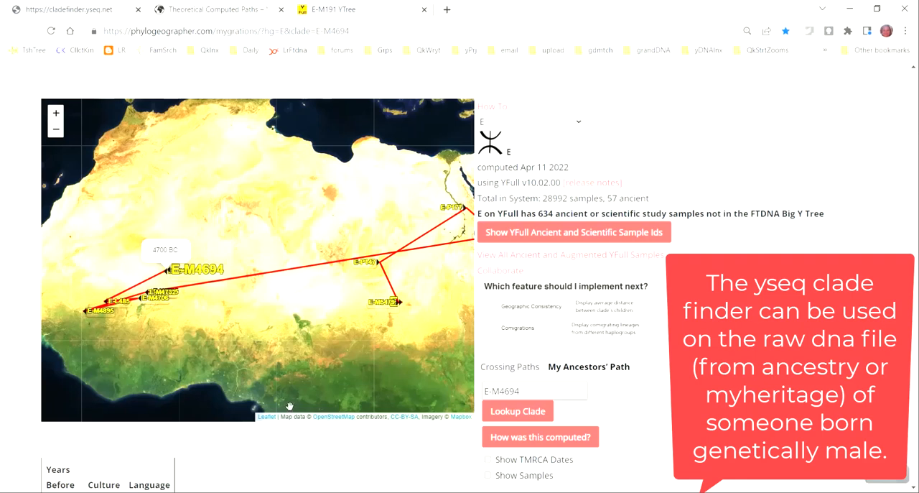
pyautogui.moveTo(330, 287)
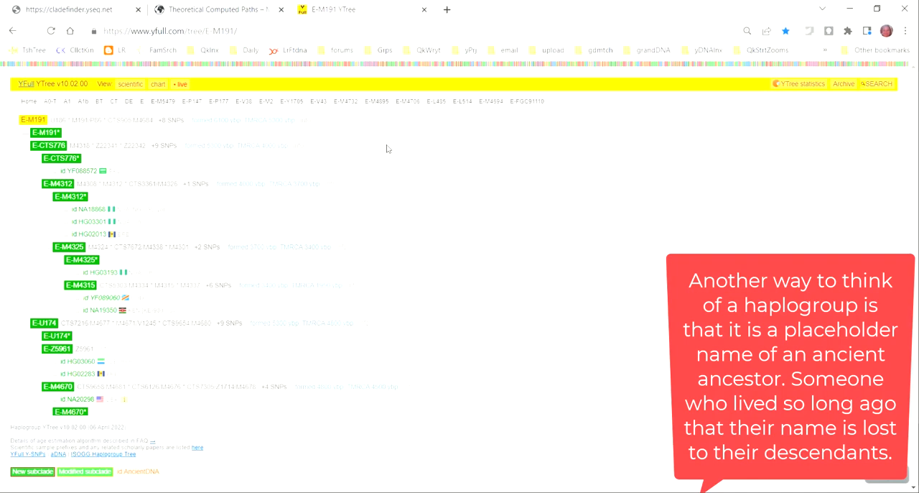
pyautogui.moveTo(89, 117)
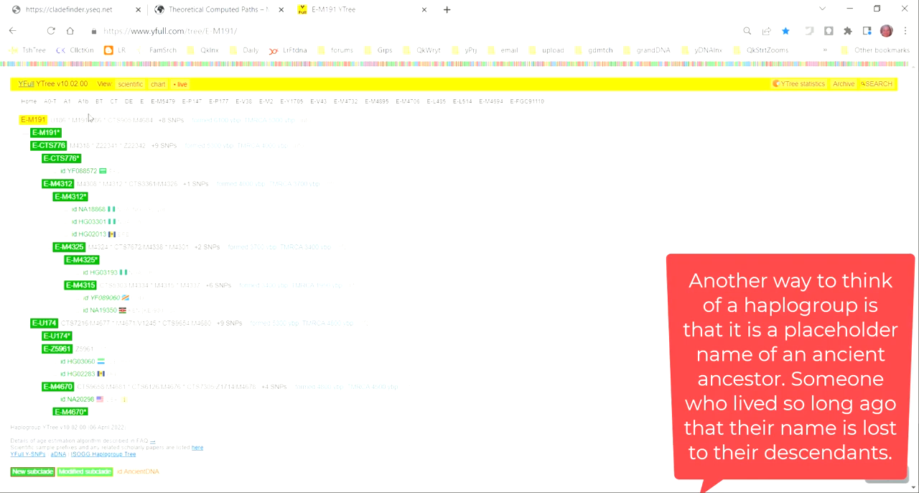
pyautogui.moveTo(512, 124)
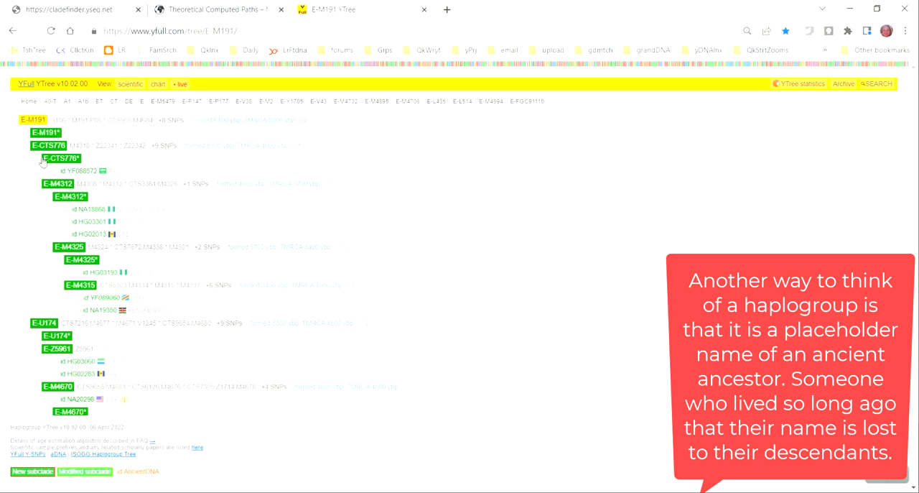
pyautogui.moveTo(8, 188)
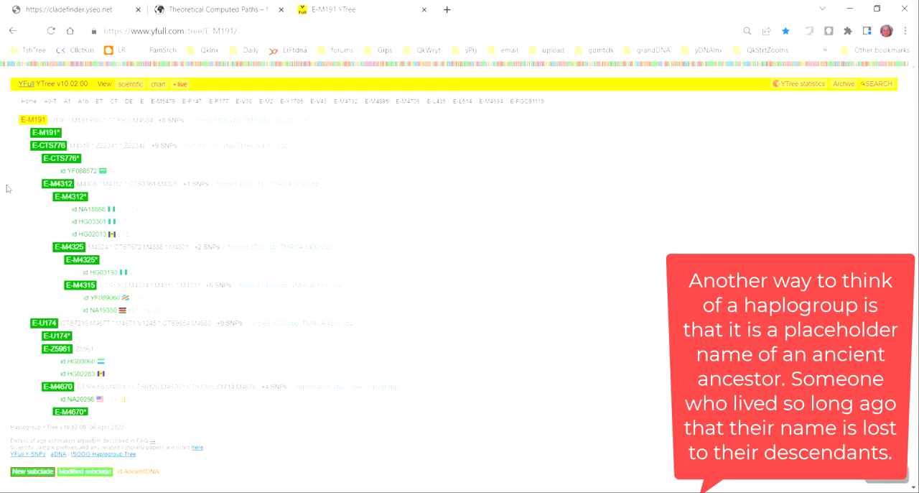
# - Switch back to the cladefinder.yseq.net tab showing the ZIP-only file upload section
pyautogui.click(68, 10)
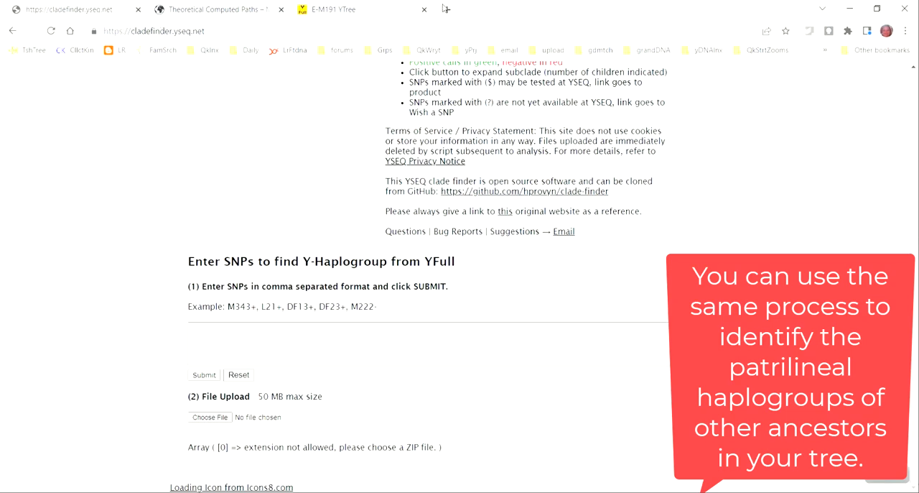
# - In a new tab on google.com, search for 'yseq clade finder'
pyautogui.click(590, 9)
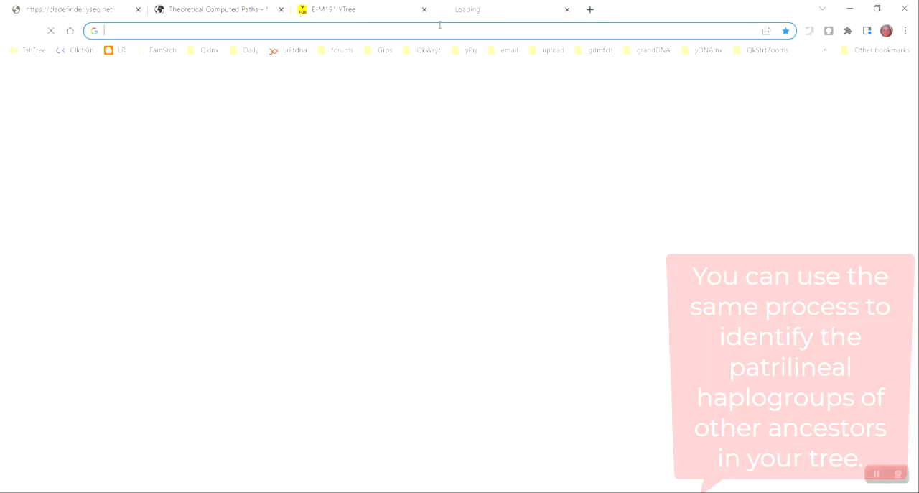
pyautogui.write('google.com')
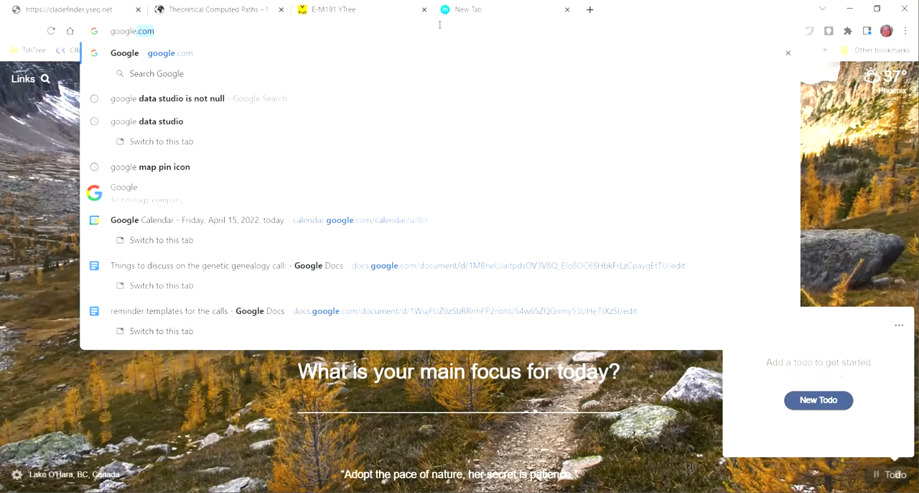
pyautogui.write('yese')
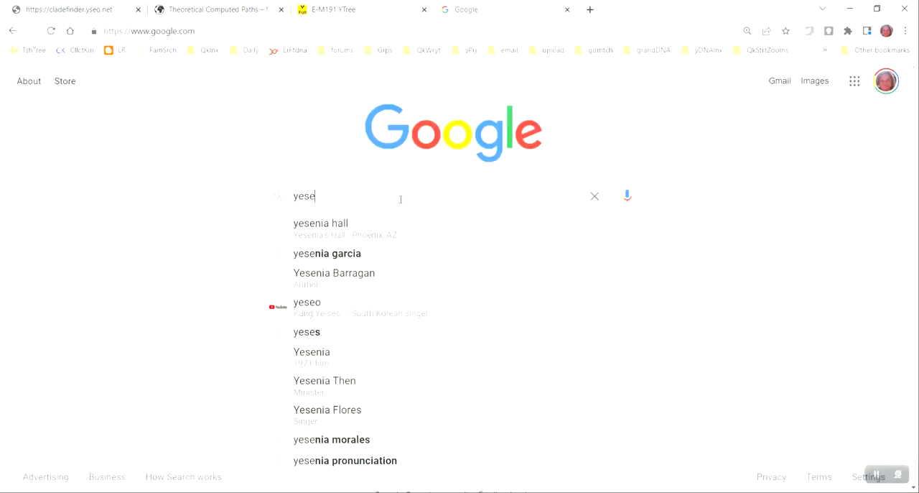
pyautogui.write('yseq')
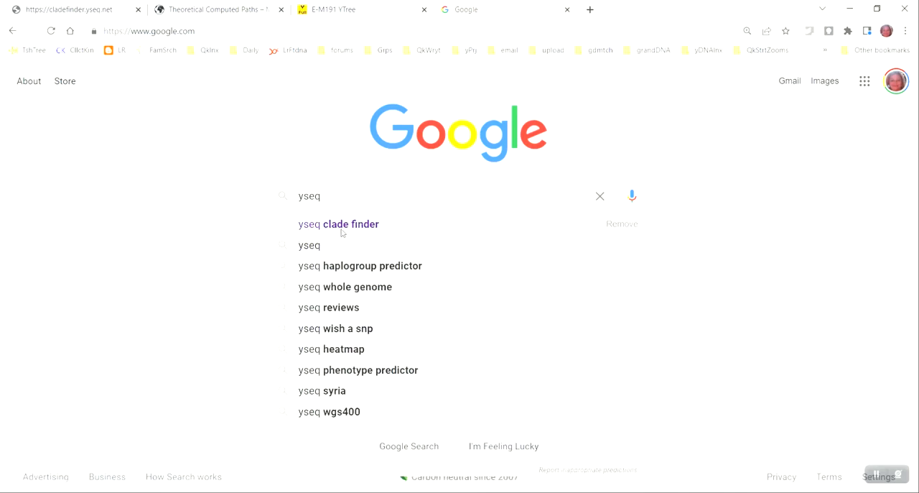
pyautogui.moveTo(353, 234)
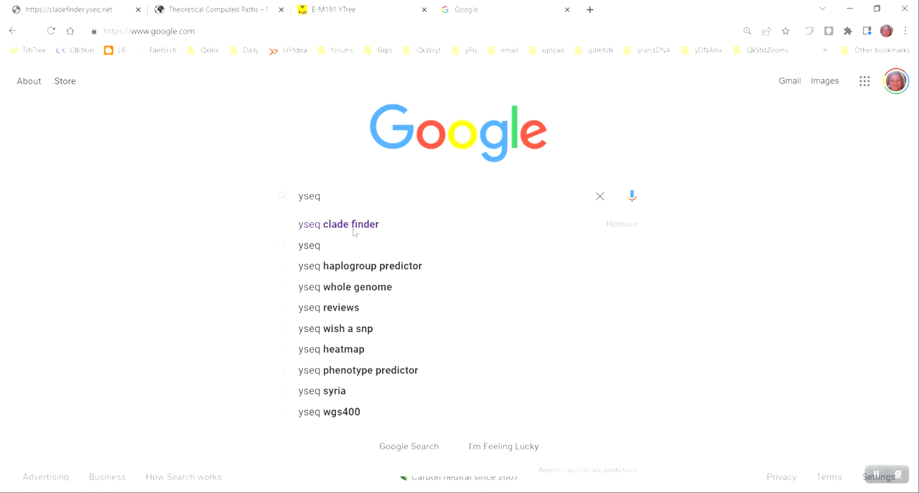
pyautogui.click(338, 223)
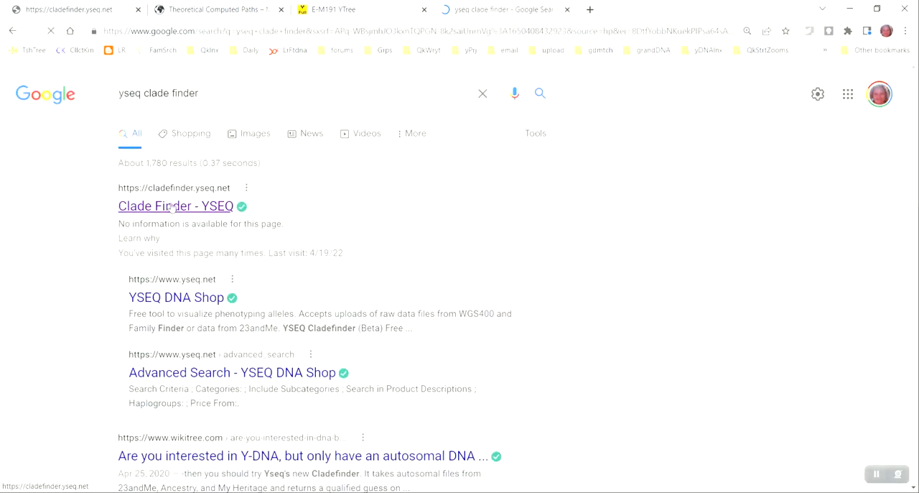
# - Open the Clade Finder - YSEQ result and open Choose File in the File Upload section
pyautogui.click(175, 206)
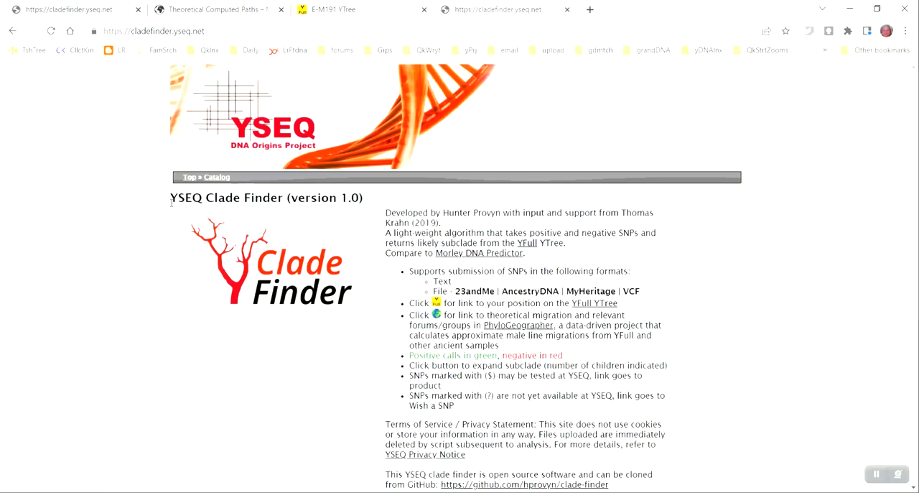
pyautogui.scroll(-3)
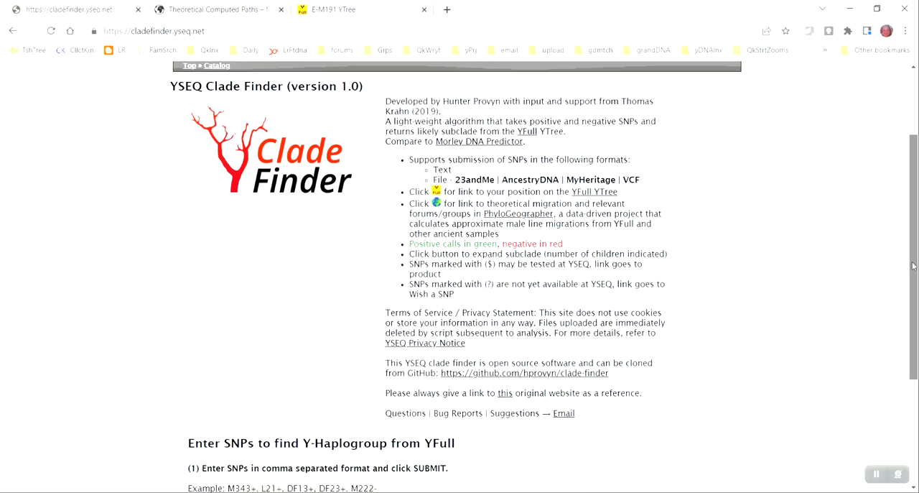
pyautogui.scroll(-3)
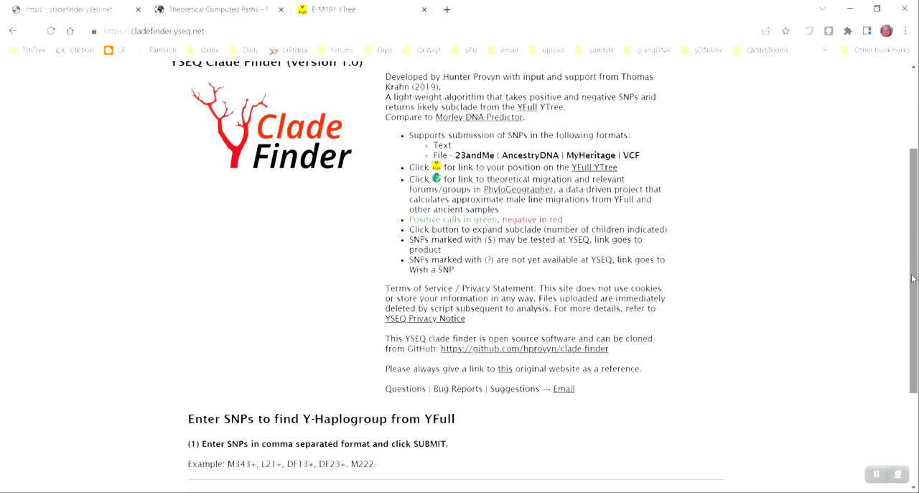
pyautogui.scroll(-3)
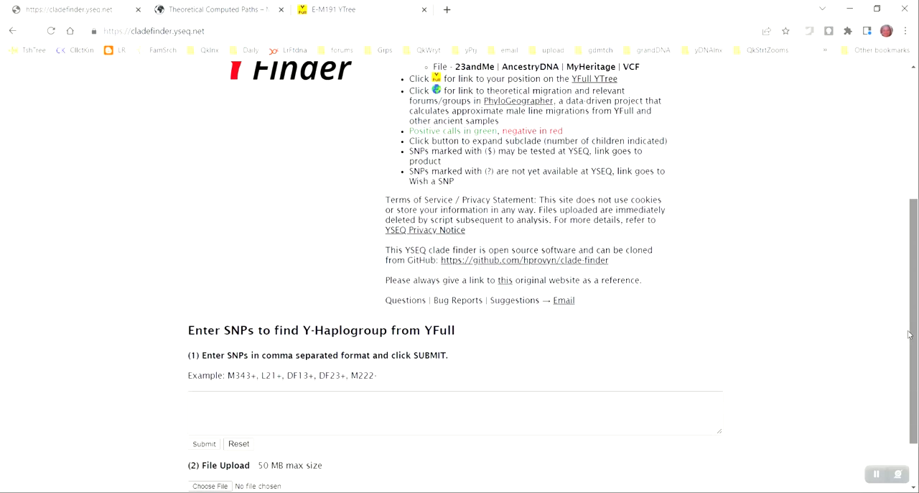
pyautogui.scroll(-3)
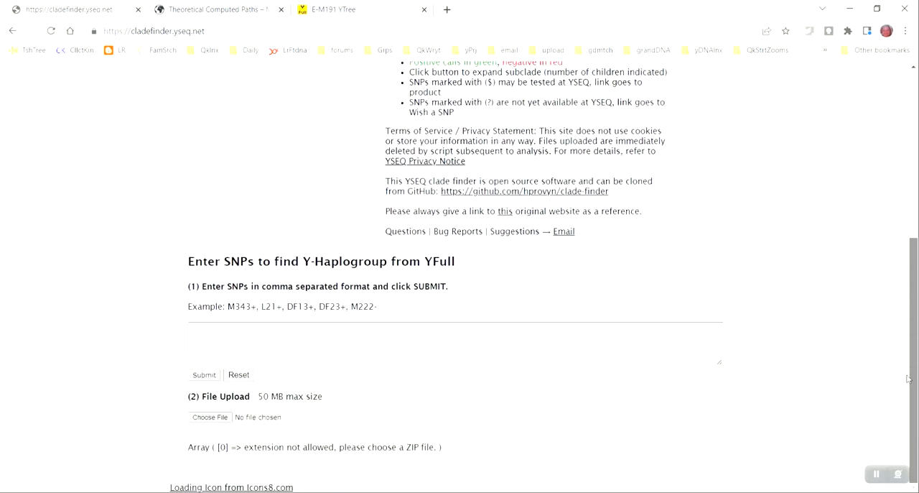
pyautogui.moveTo(172, 410)
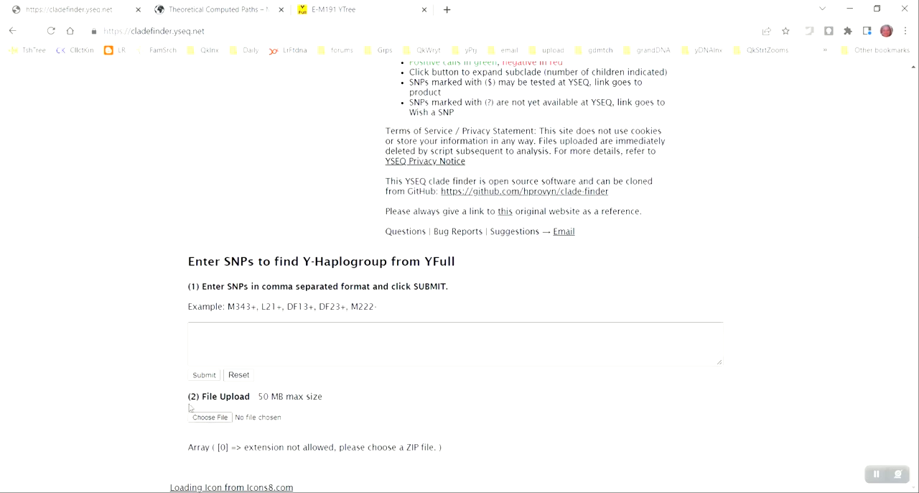
pyautogui.click(209, 416)
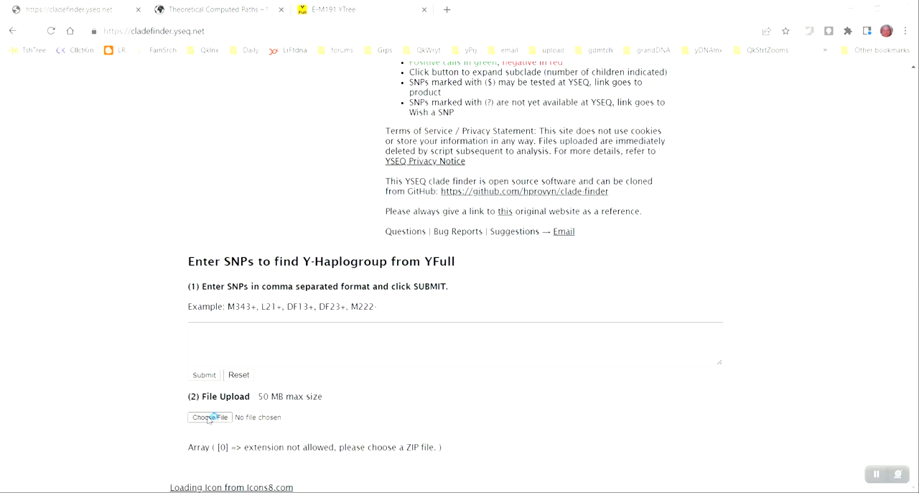
pyautogui.click(209, 417)
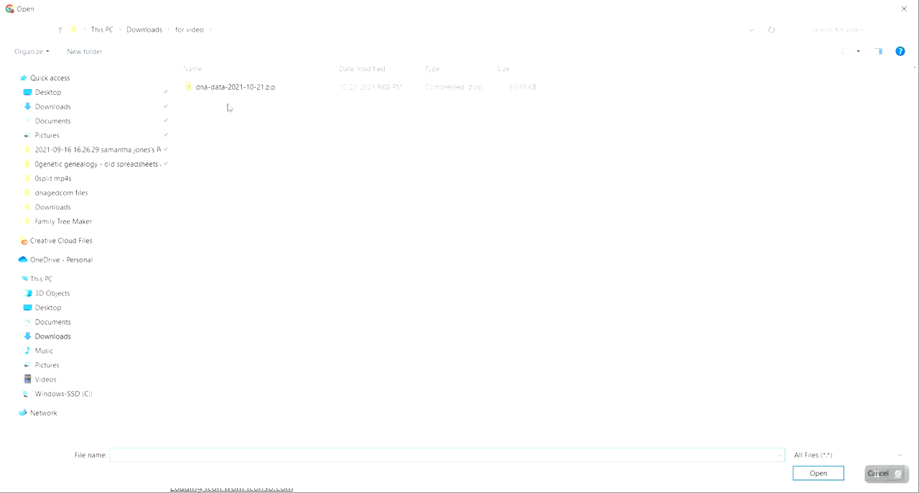
# - Select dna-data-2021-10-21.zip in the Open dialog and confirm it
pyautogui.click(234, 87)
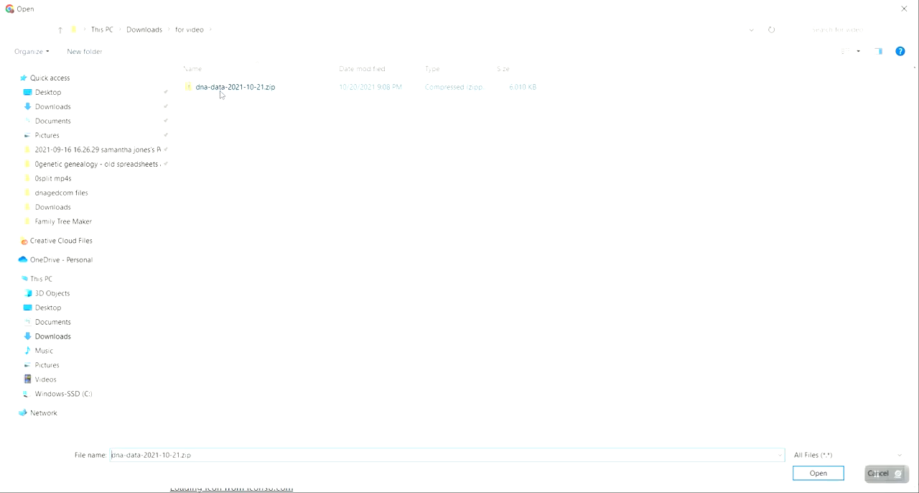
pyautogui.click(819, 473)
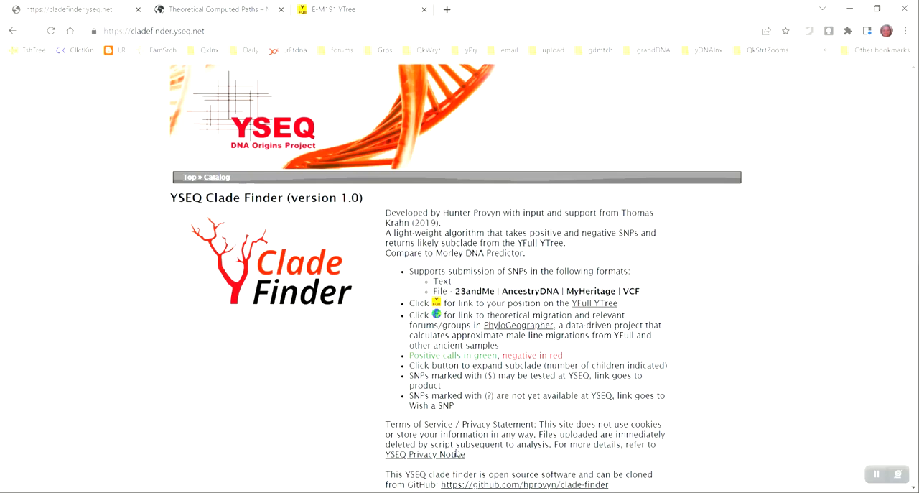
pyautogui.moveTo(914, 347)
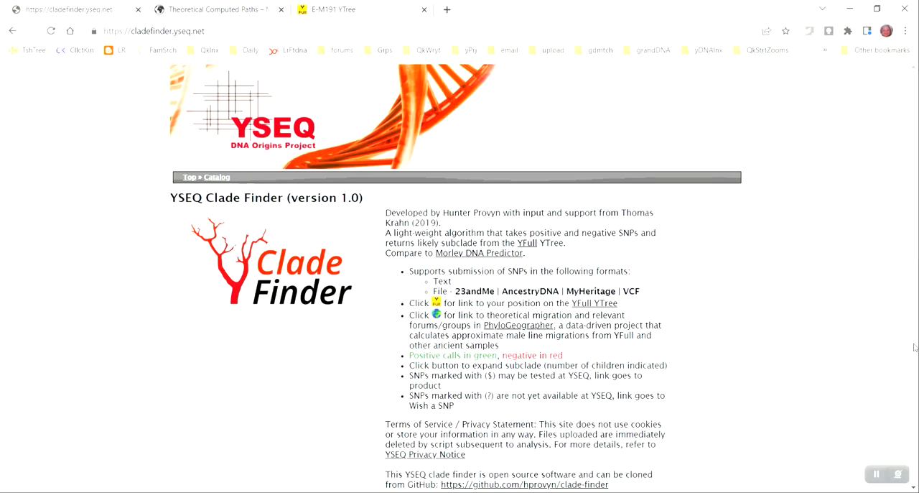
pyautogui.scroll(-3)
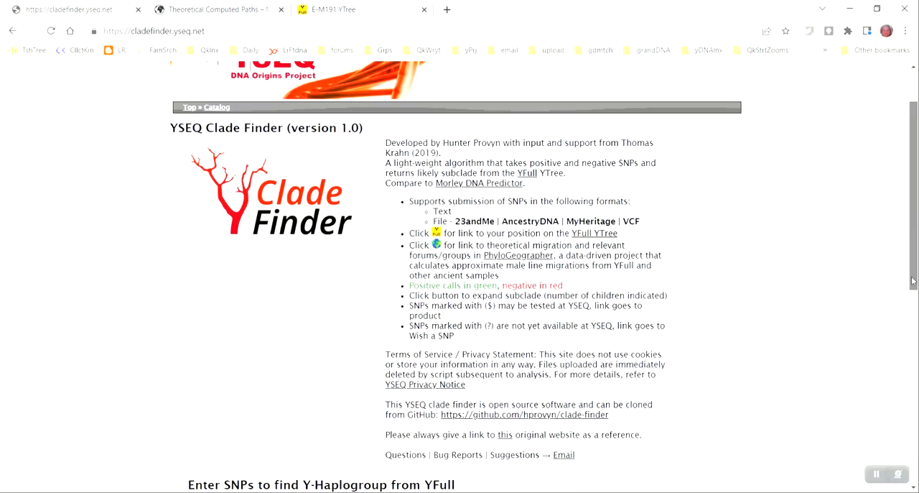
pyautogui.scroll(-3)
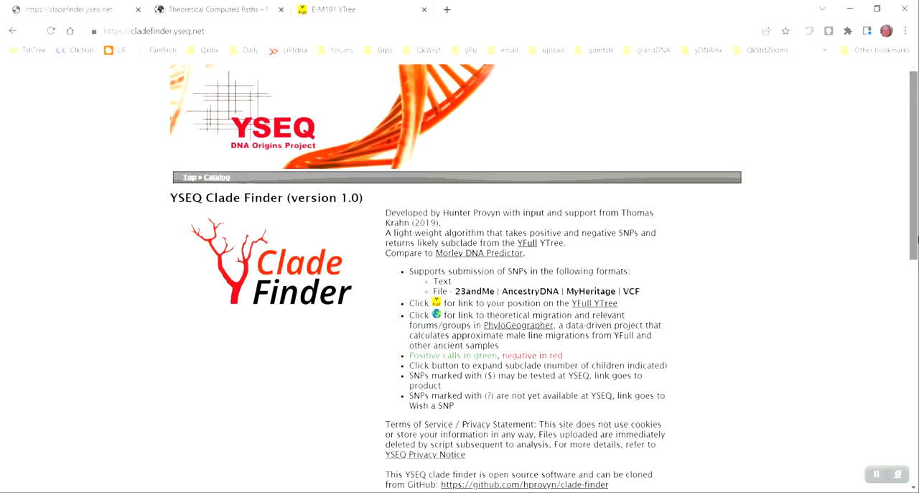
pyautogui.moveTo(483, 200)
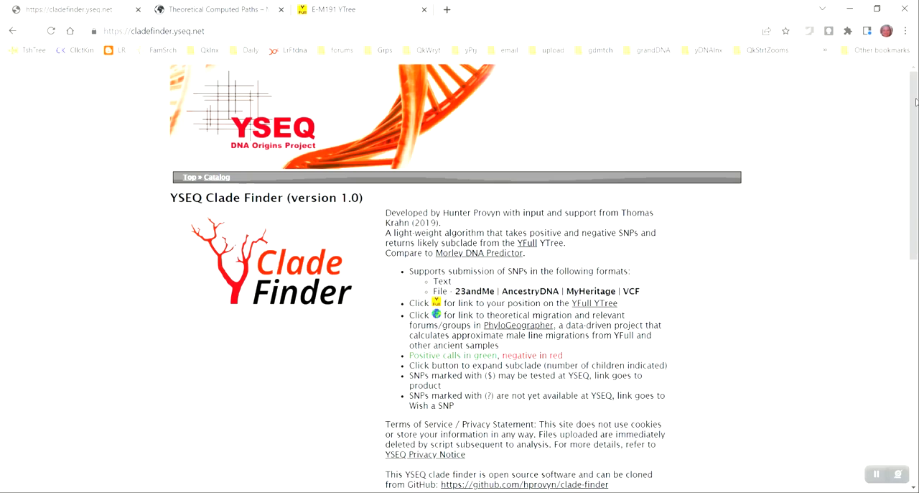
pyautogui.scroll(-3)
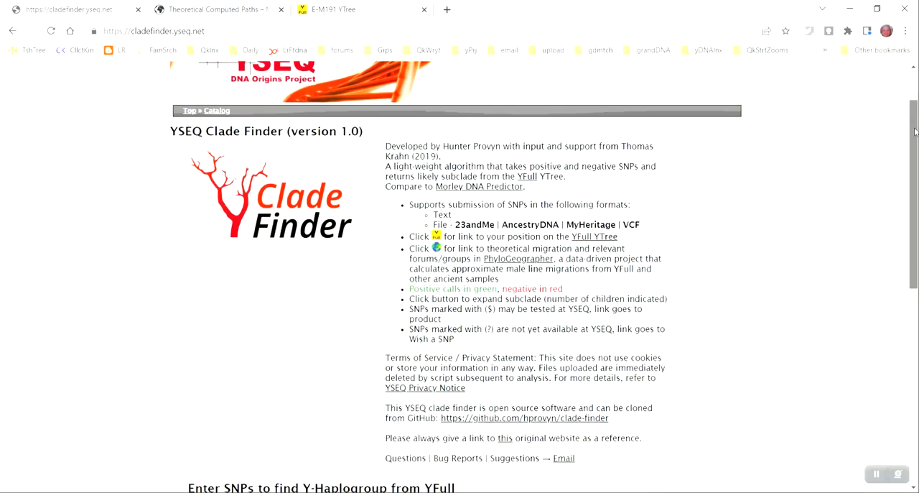
pyautogui.scroll(-3)
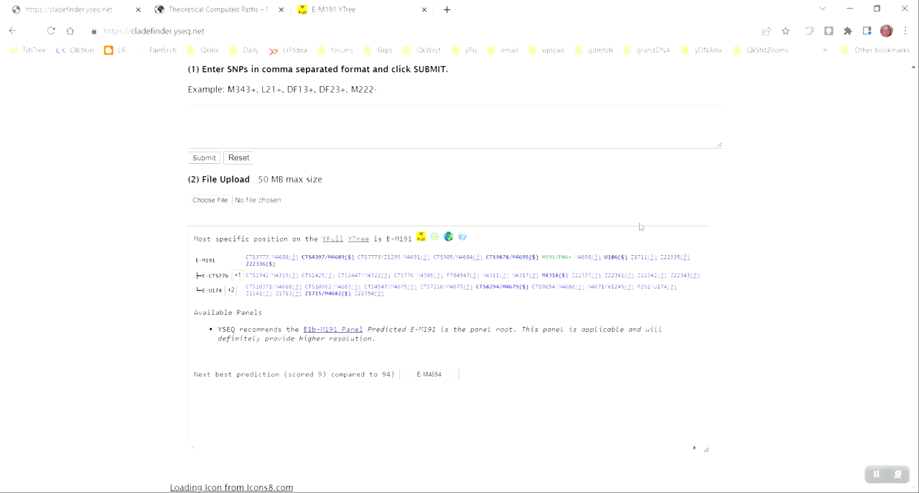
pyautogui.moveTo(218, 236)
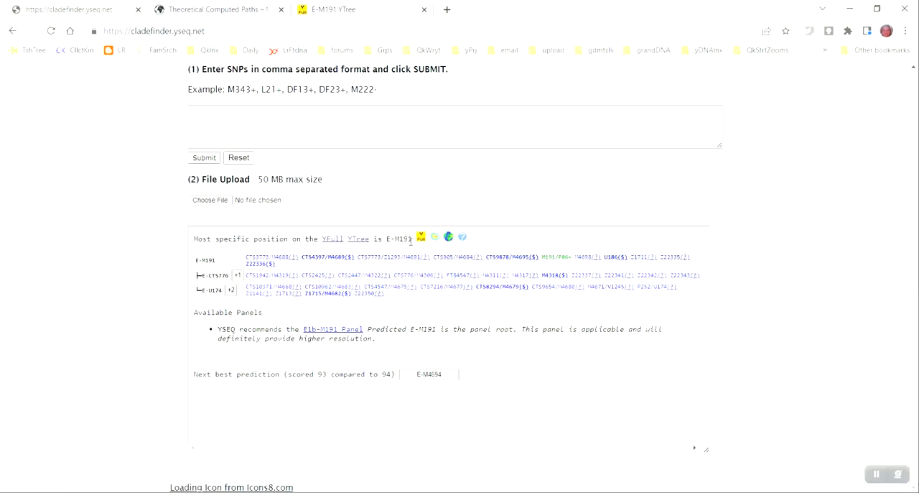
pyautogui.moveTo(421, 236)
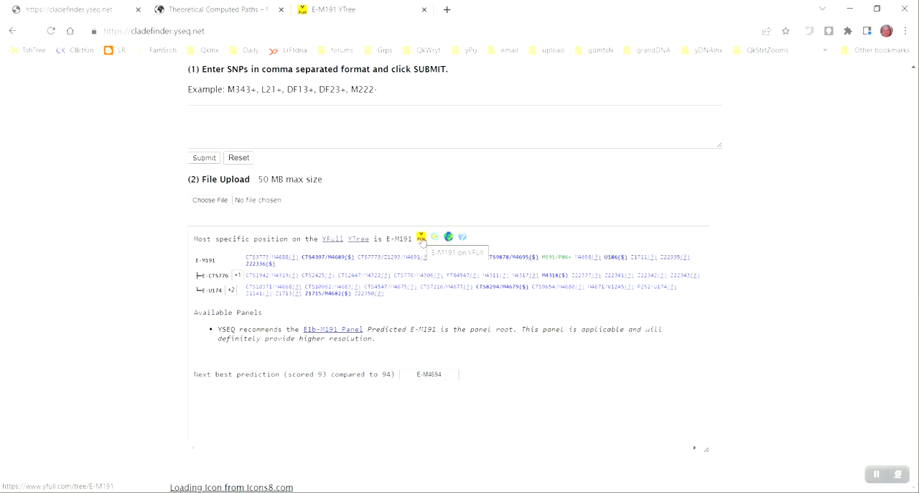
pyautogui.click(420, 237)
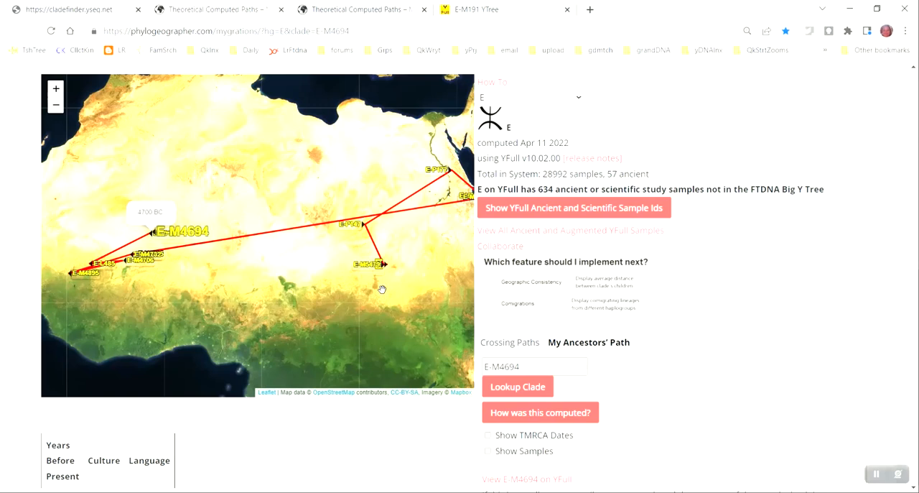
pyautogui.moveTo(345, 294)
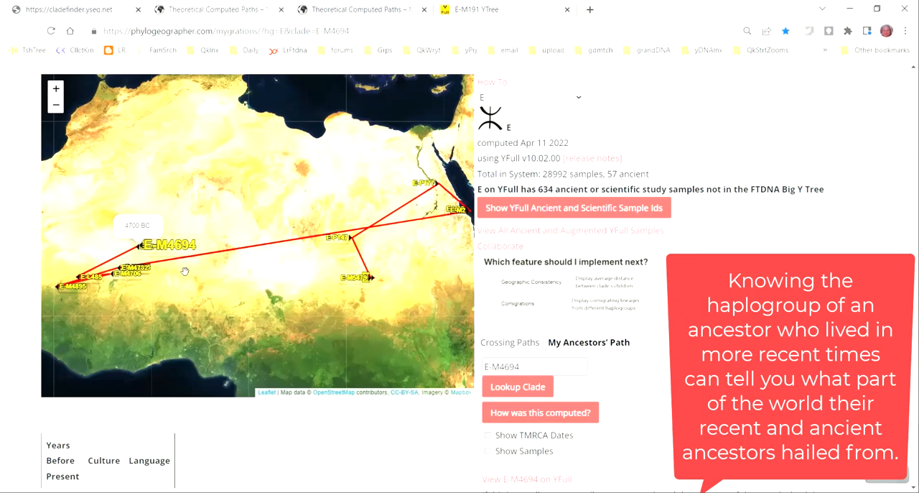
pyautogui.moveTo(136, 253)
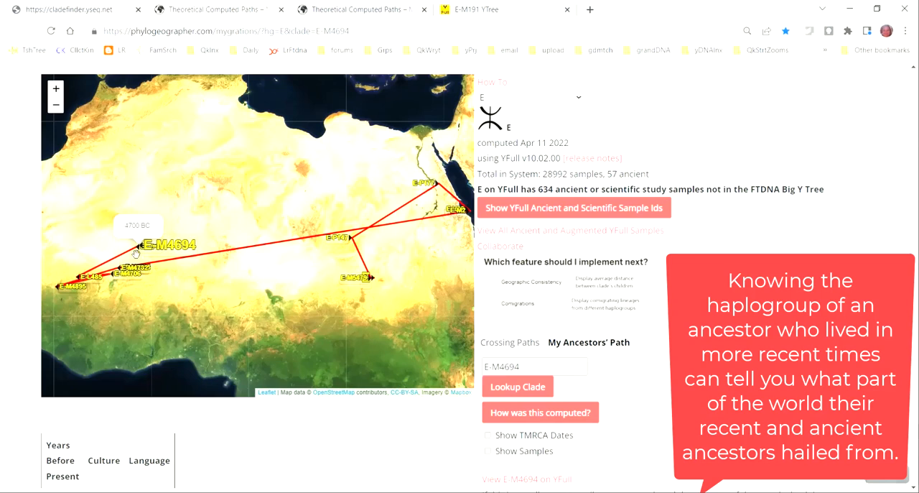